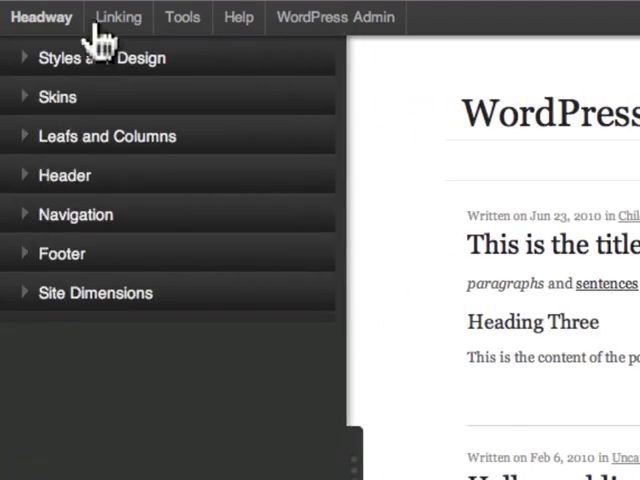
# Step: Show the Styles and Design panel and browse its element list (Body, Wrapper, Header, Navigation)
pyautogui.click(104, 56)
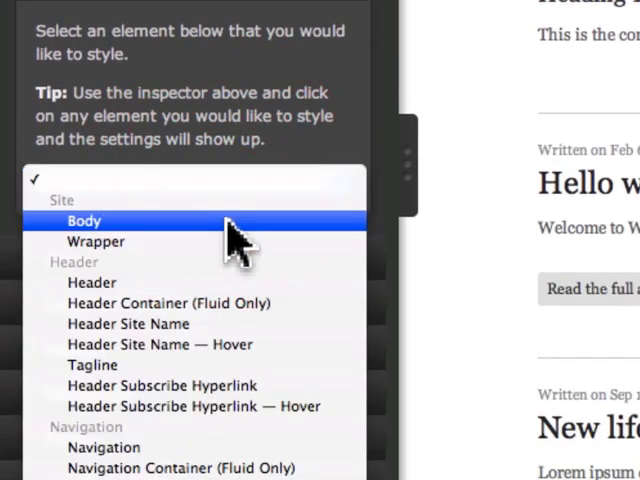
pyautogui.scroll(-3)
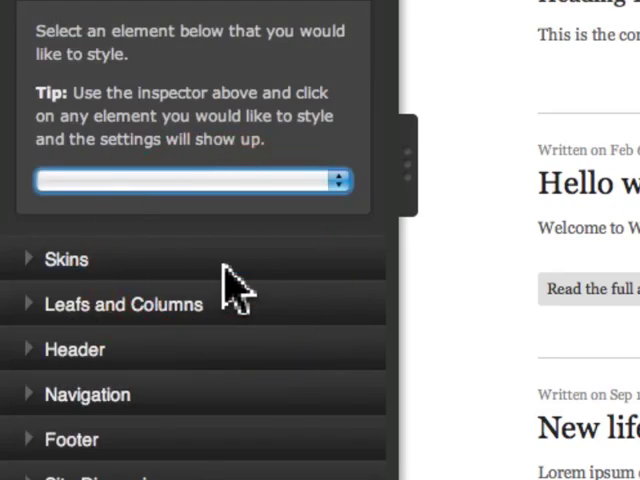
# Step: Choose 'Navigation Item — Hover' as the element and give it gray text colour
pyautogui.click(190, 180)
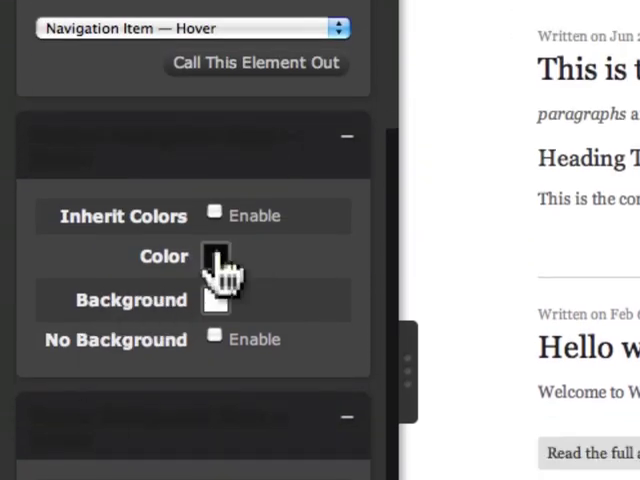
pyautogui.click(216, 256)
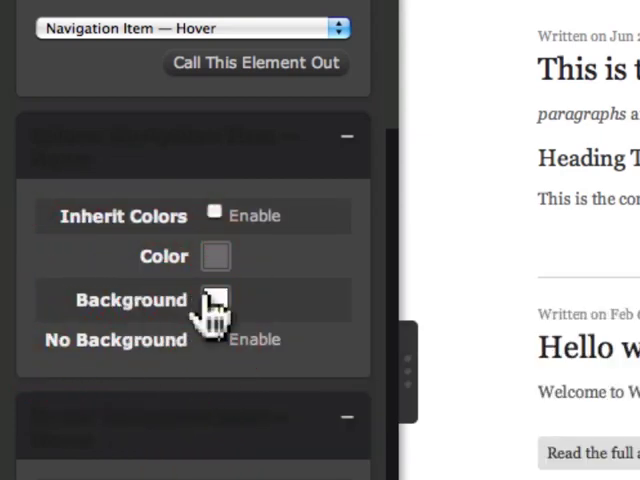
# Step: Give hovered navigation items a red background, save, and reload to see it live
pyautogui.click(216, 300)
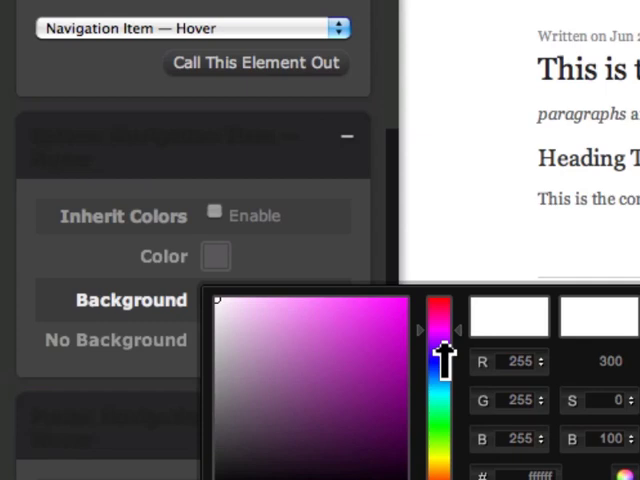
pyautogui.moveTo(444, 356); pyautogui.dragTo(444, 304)
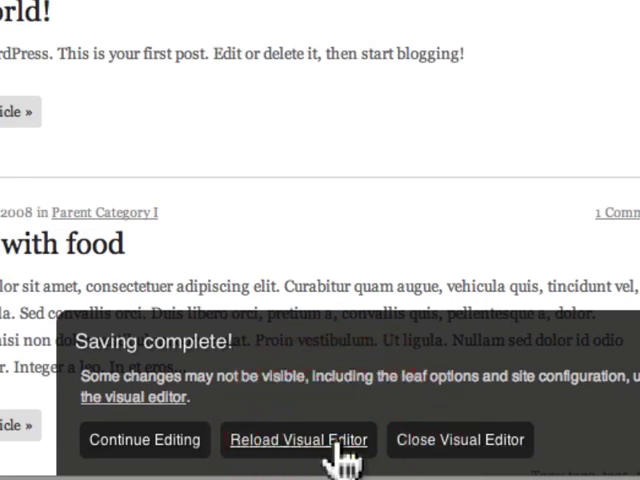
pyautogui.click(296, 440)
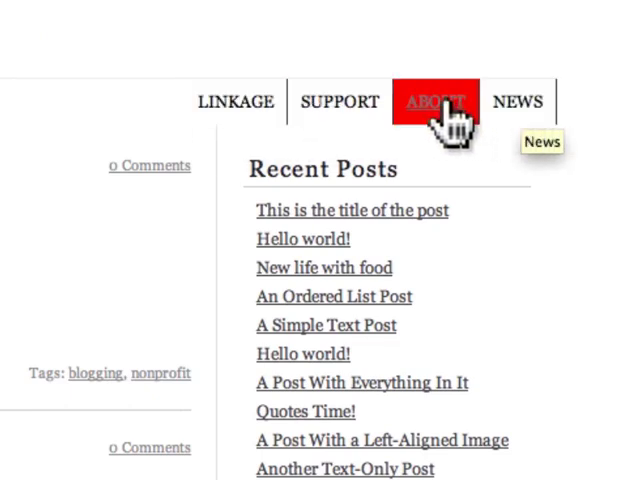
pyautogui.moveTo(234, 100)
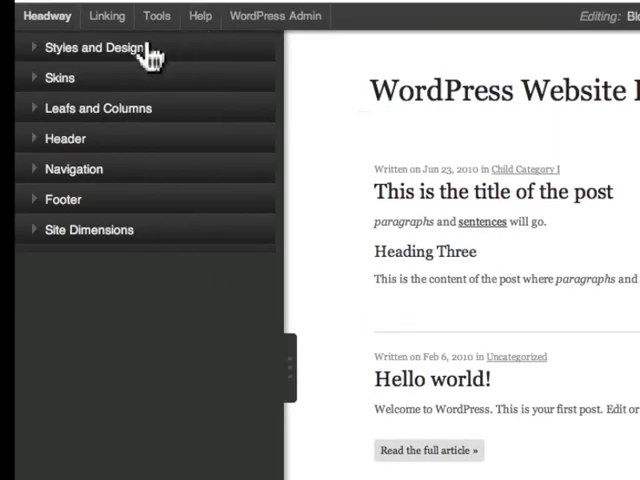
# Step: Browse the element list, then inspect the post area to load Leaf Content with its CSS selector
pyautogui.click(96, 48)
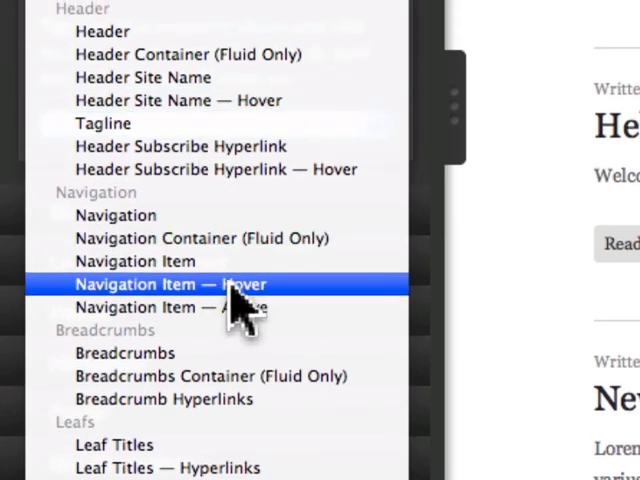
pyautogui.scroll(-3)
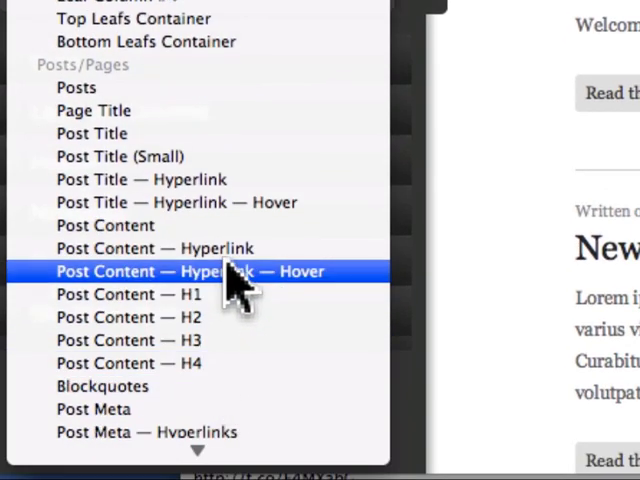
pyautogui.scroll(-3)
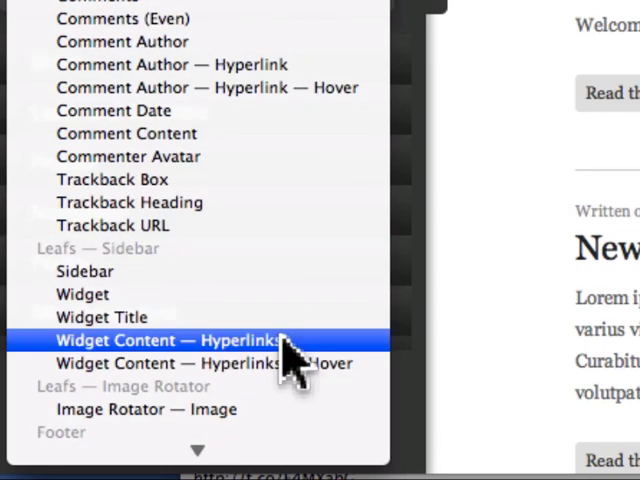
pyautogui.moveTo(344, 360)
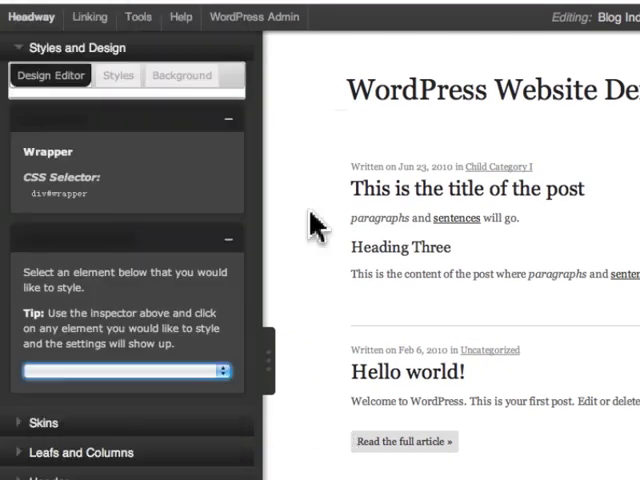
pyautogui.click(370, 166)
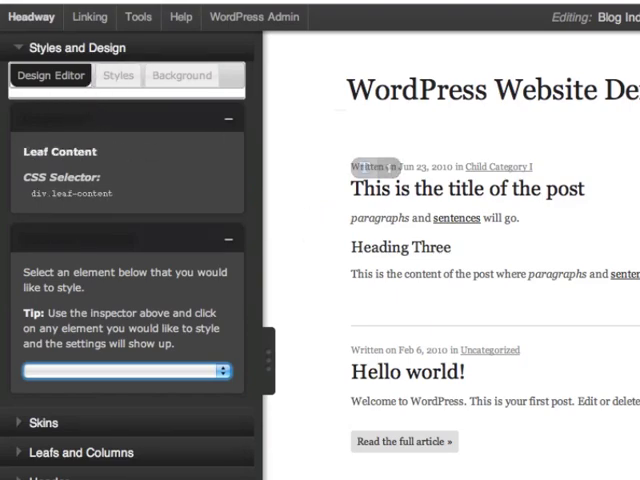